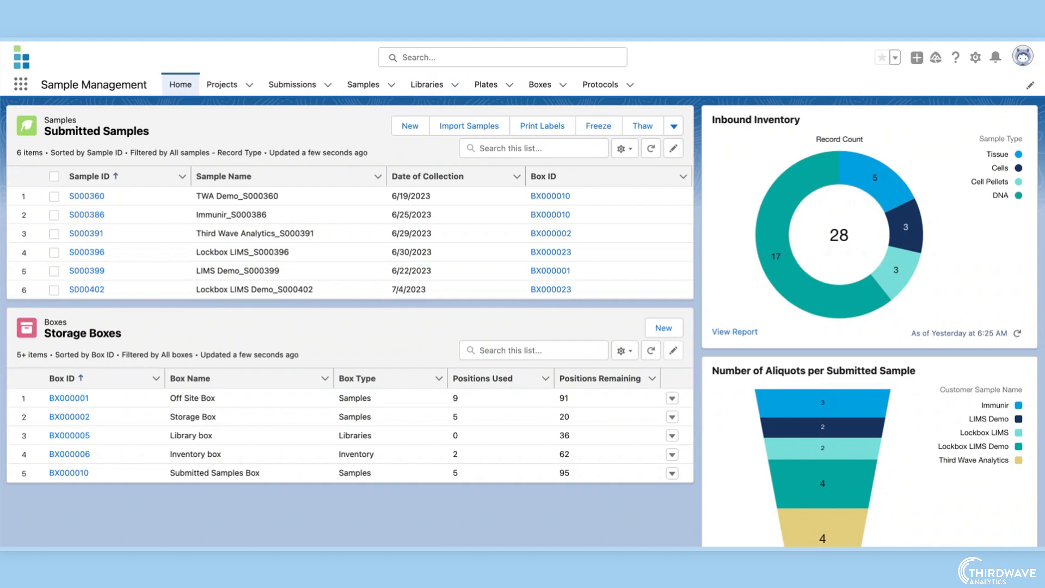
Open sample S000386, then return to the six-sample Submitted Samples list.
click(362, 85)
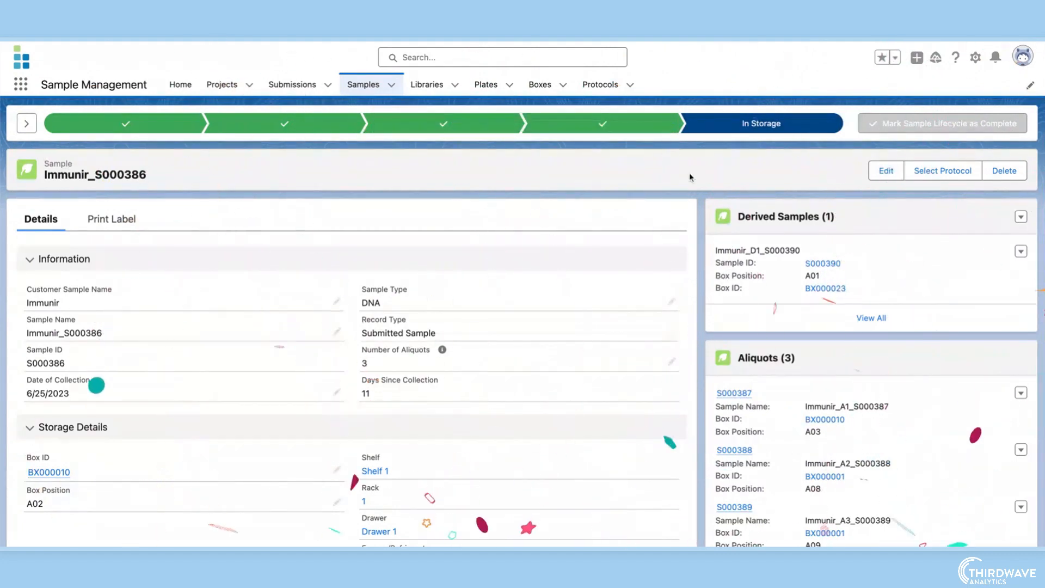
click(363, 84)
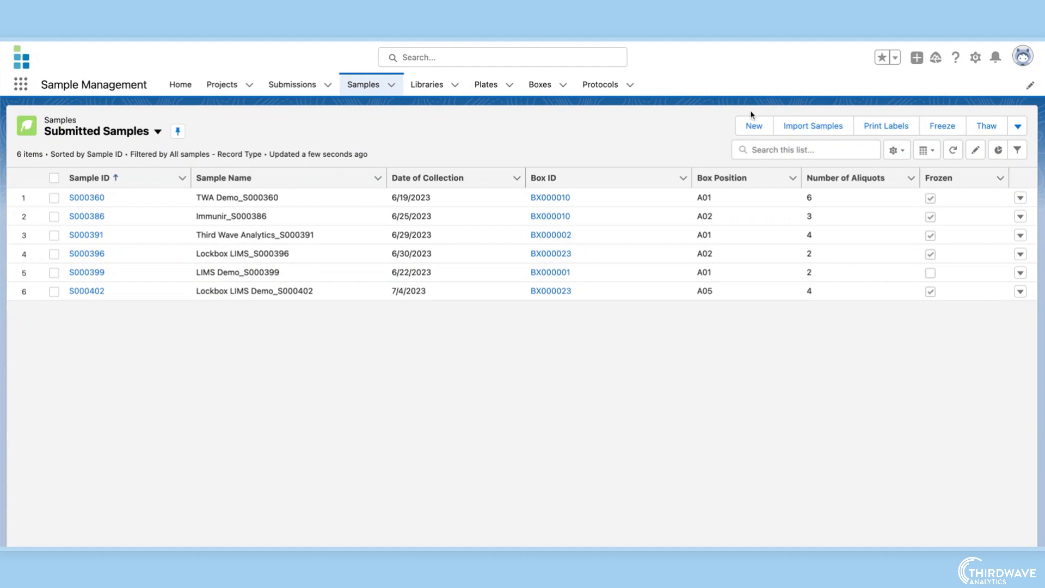
Start a sample import and choose the CSV of ten Lockbox and TWA samples.
click(812, 125)
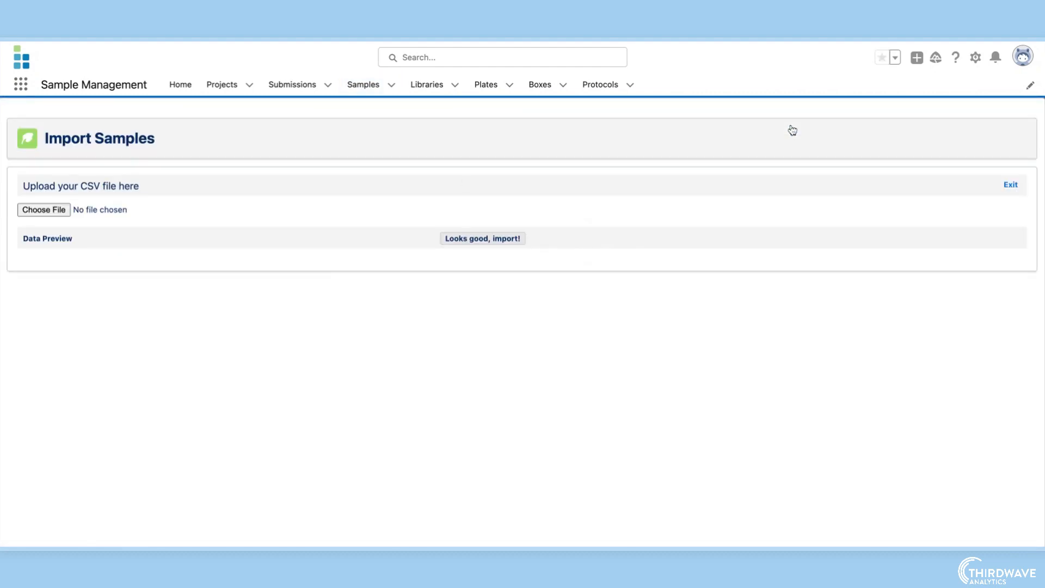
click(44, 209)
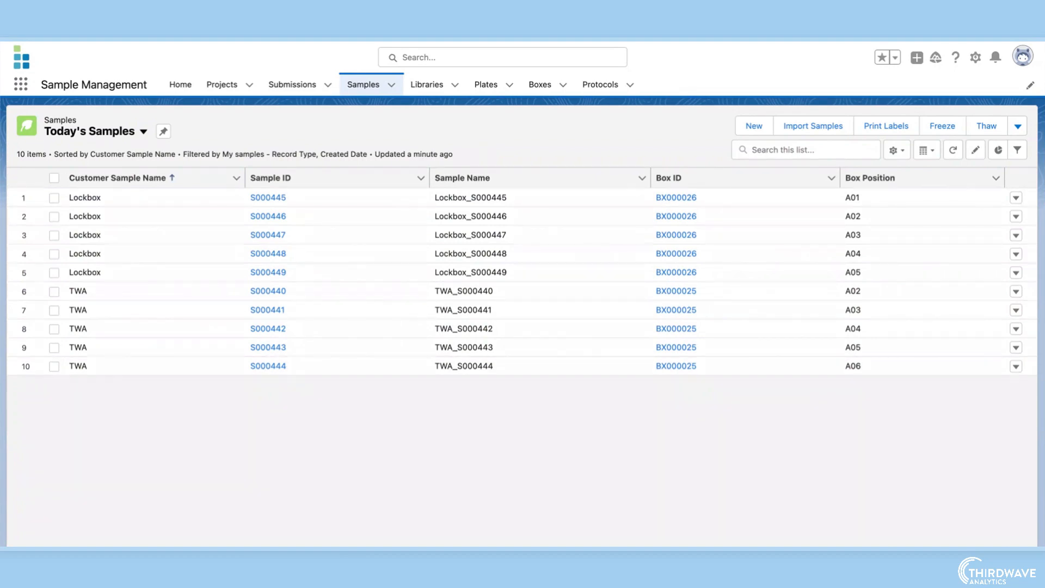
Add all ten of today's samples to TWA Pooled Sample_S000450, then view Batches.
click(53, 178)
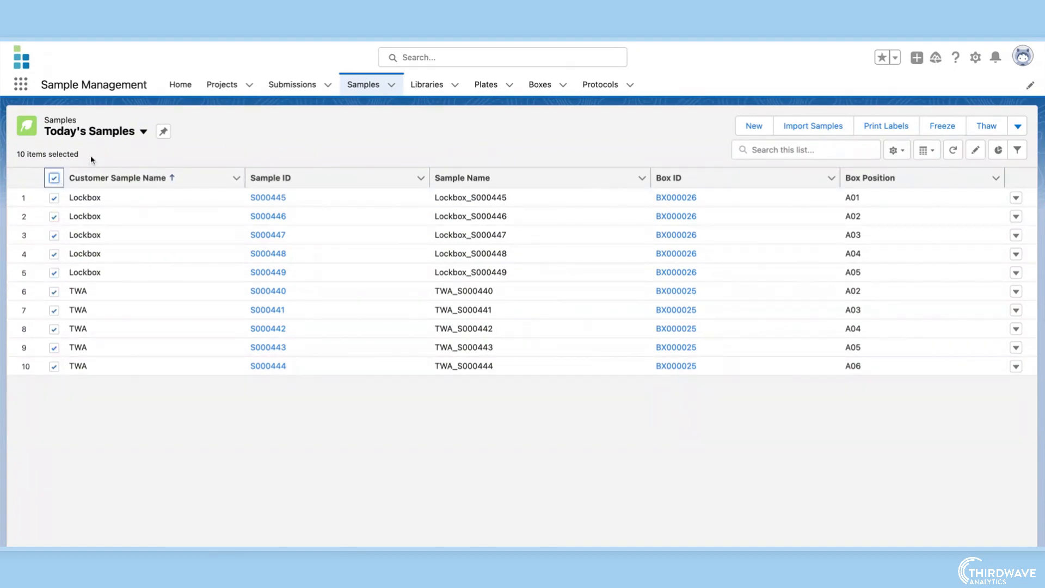
click(1015, 126)
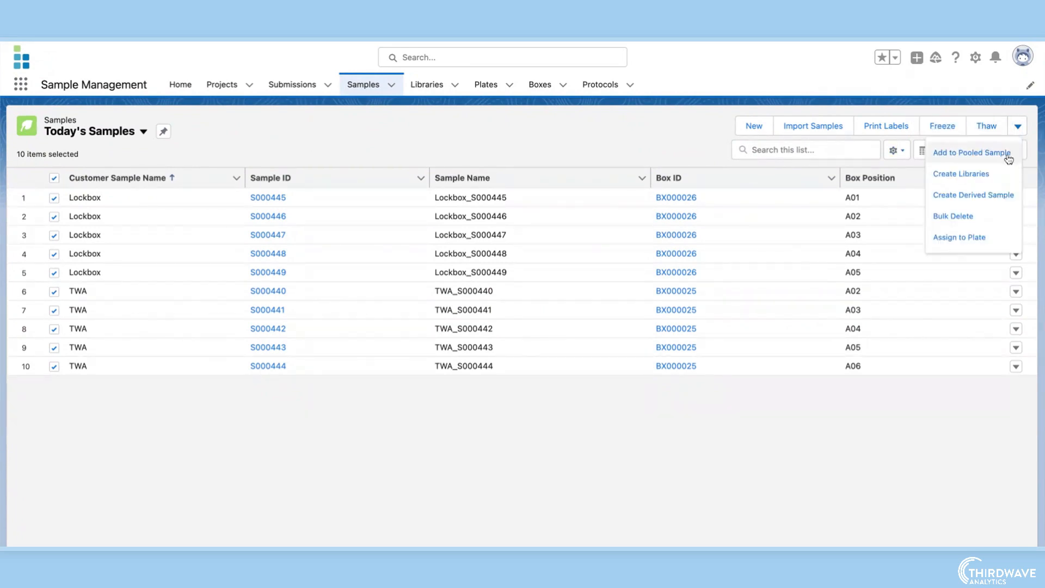
click(971, 152)
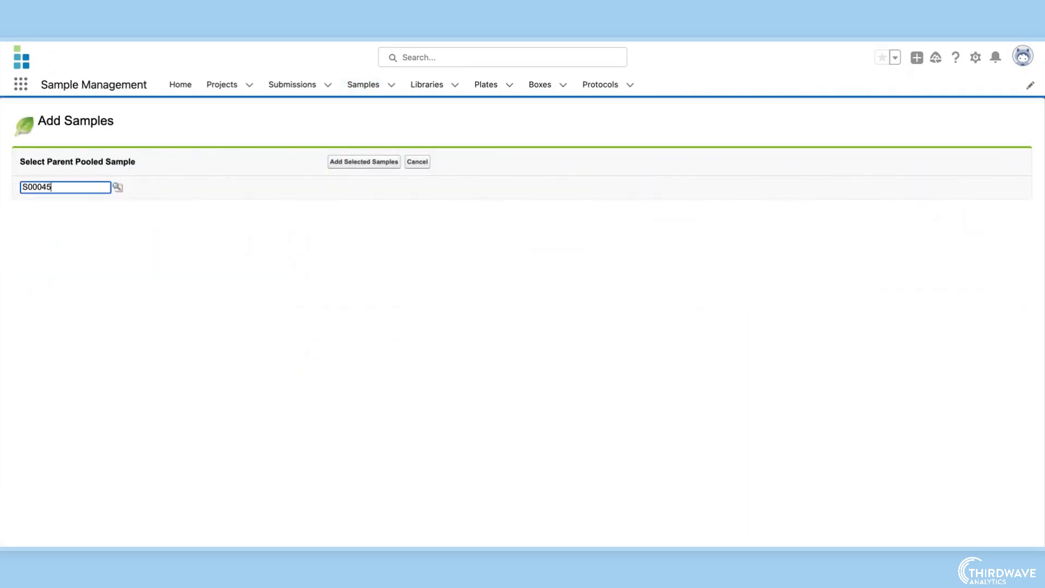
click(364, 161)
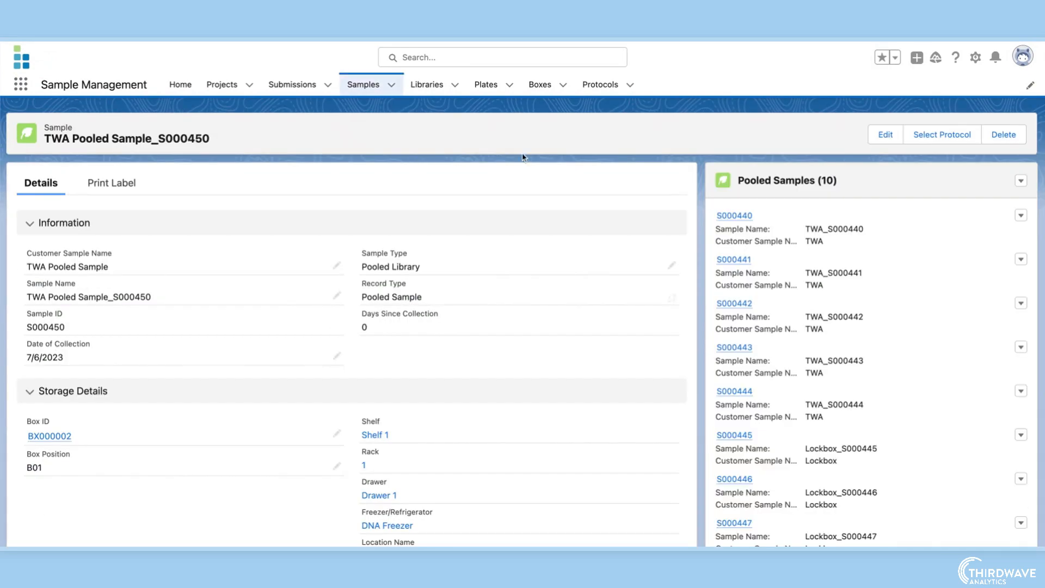
click(425, 84)
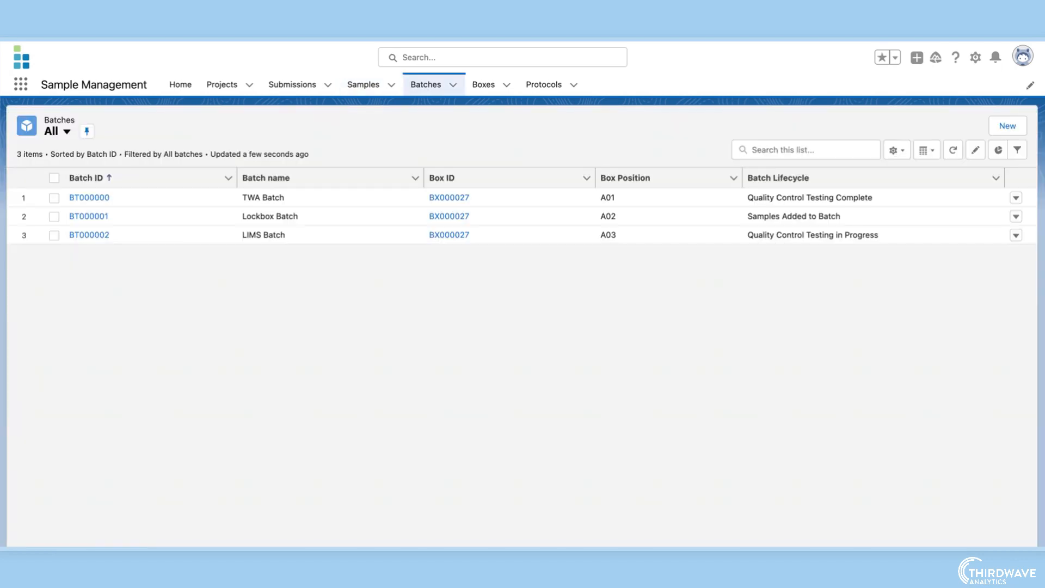
Review batch BT000000, then open Print Label for sample Immunir_S000386.
click(89, 197)
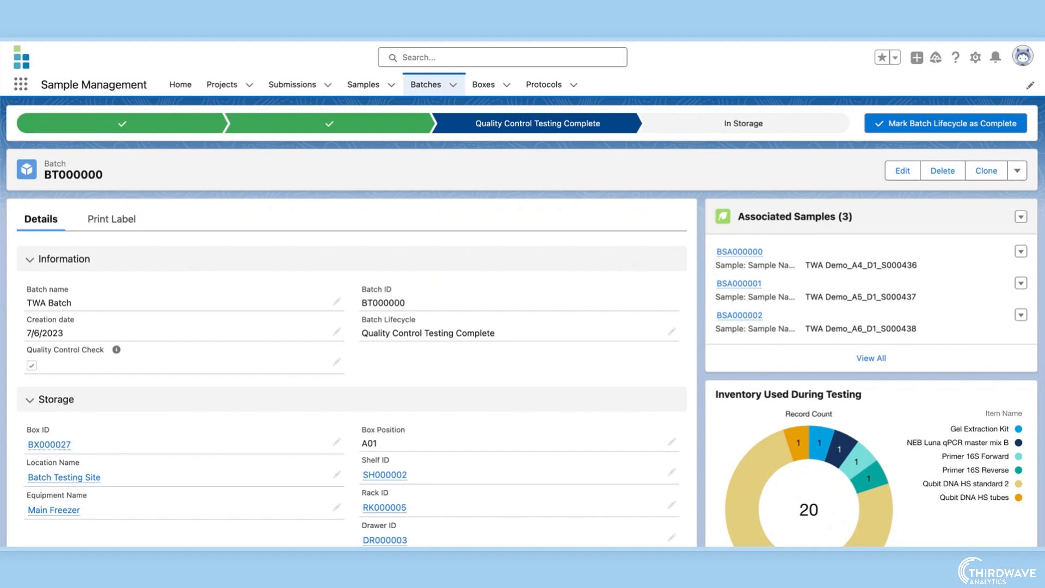
mouse_move(787, 216)
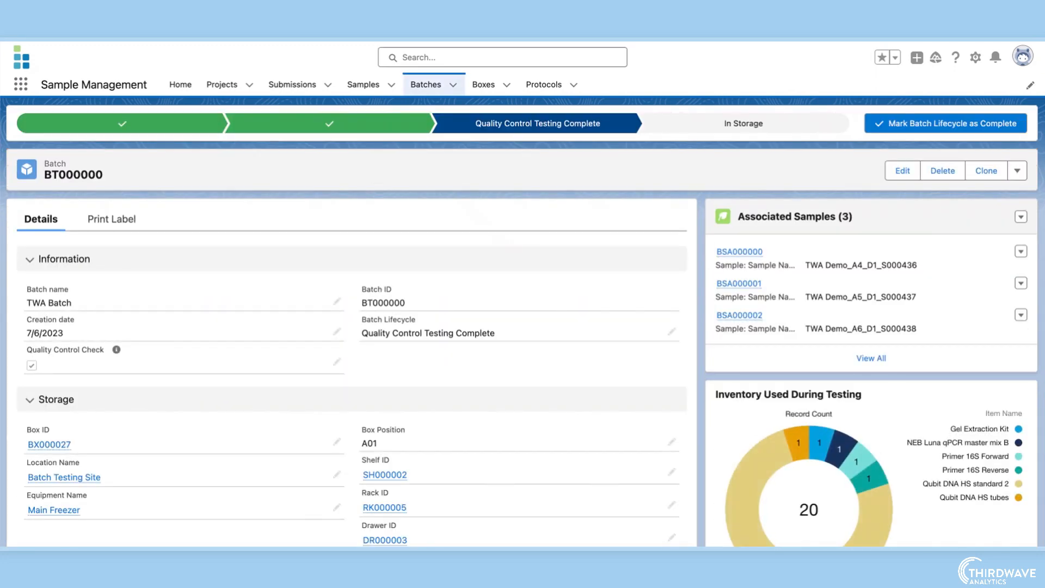
click(363, 84)
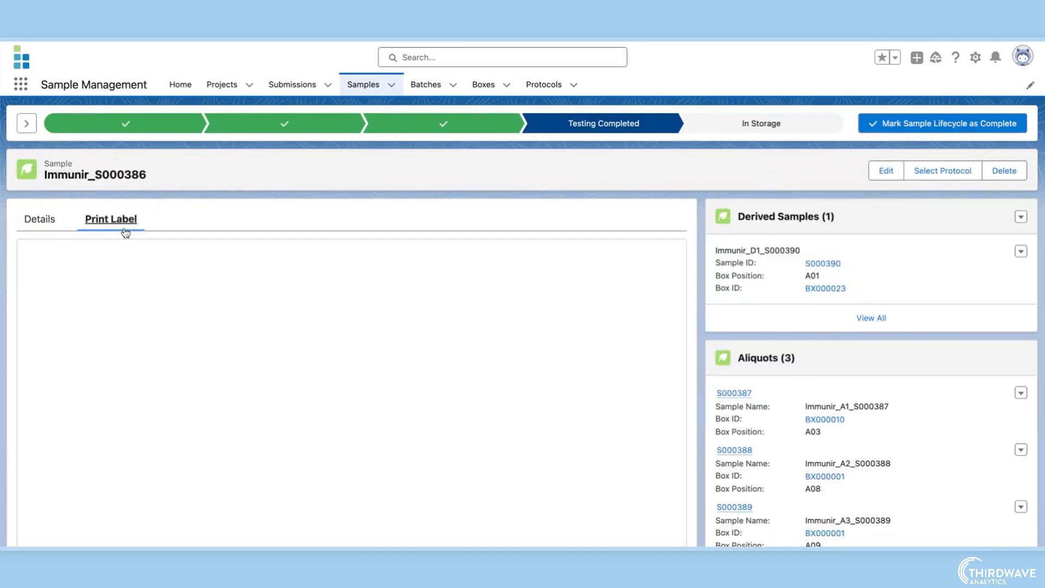
Preview the S000386 label, then preview a 1x1 label for inventory item INV000112.
click(111, 219)
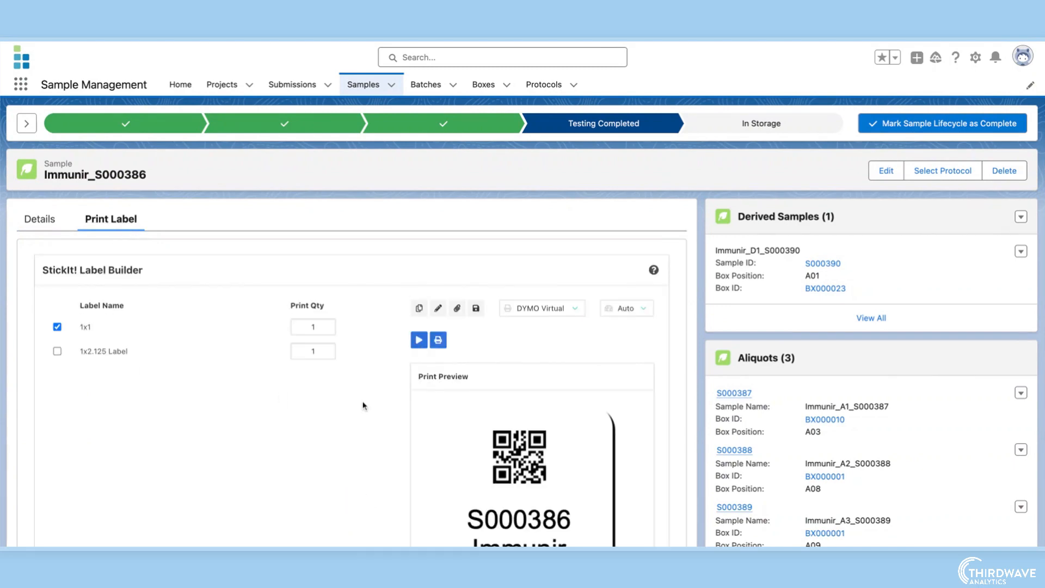
scroll(down, 3)
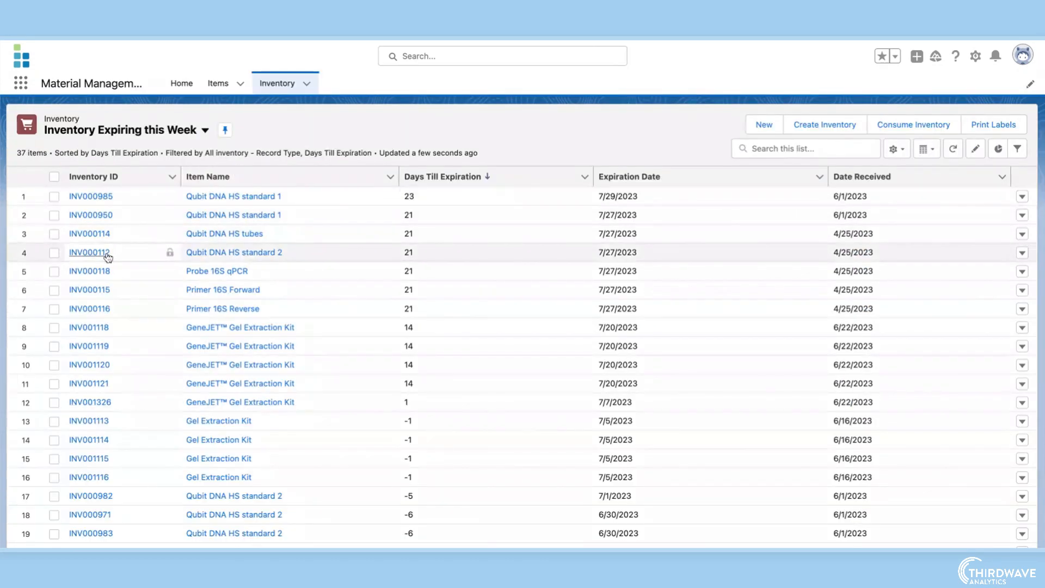
click(88, 252)
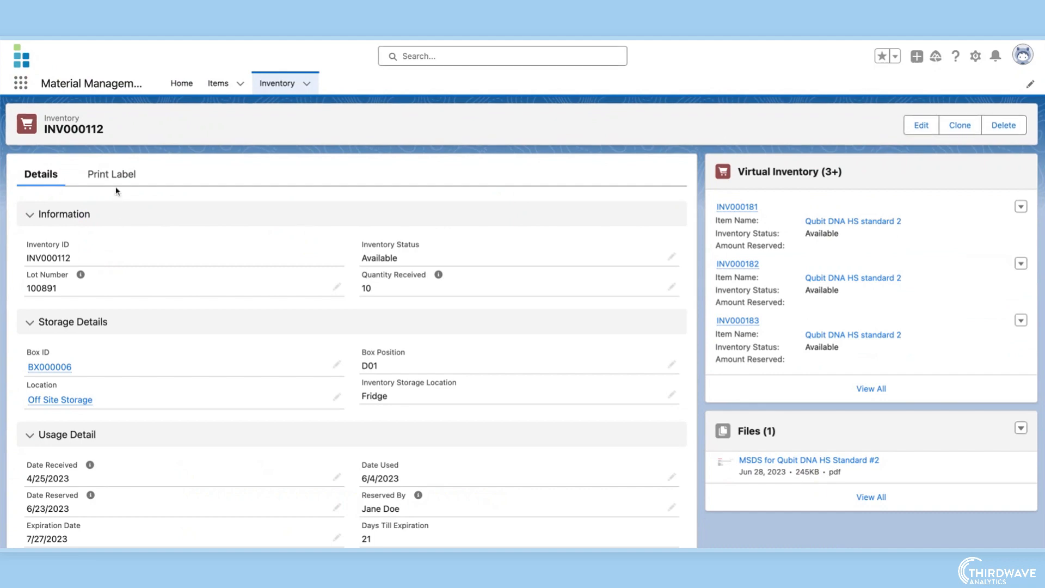
click(110, 175)
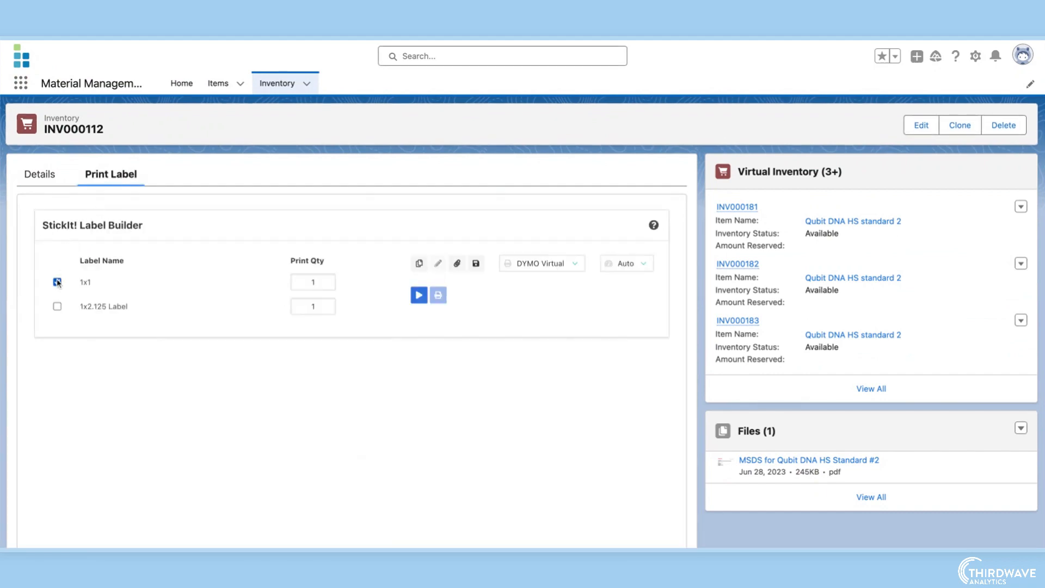
click(418, 294)
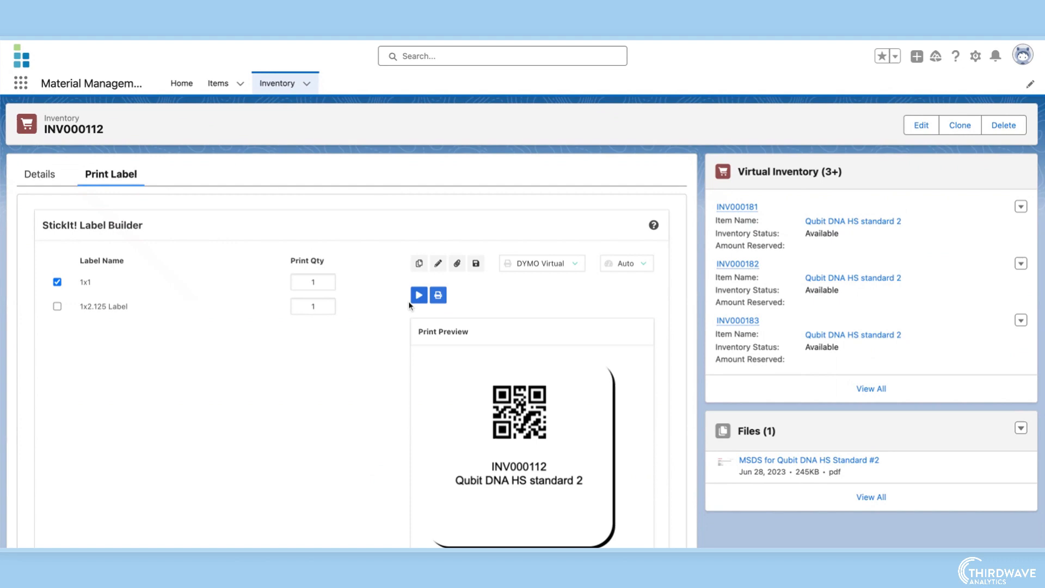
scroll(down, 3)
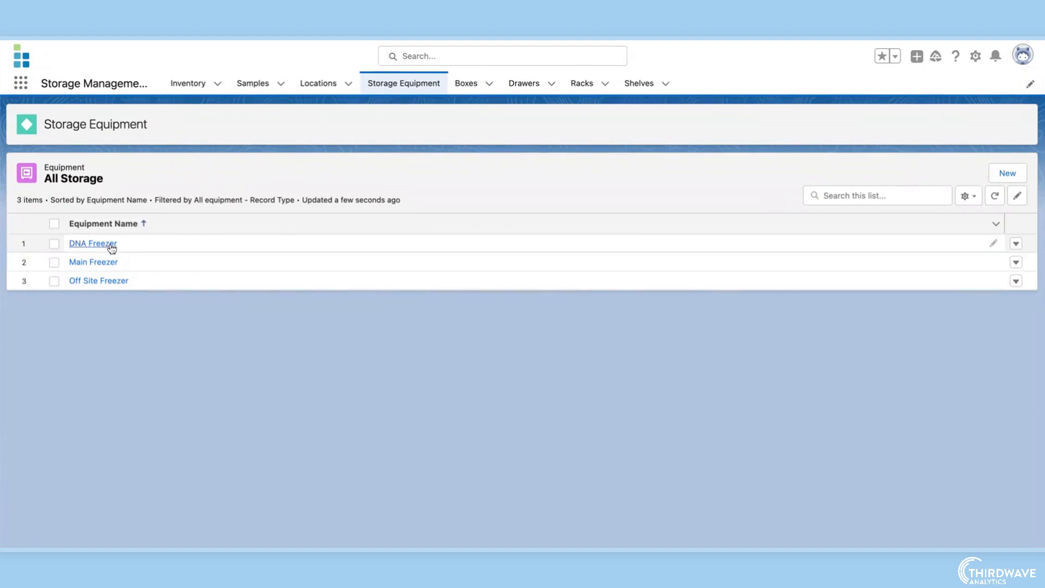
Browse the DNA Freezer and box BX000010, then open the Workflow Plate's plate map.
click(92, 243)
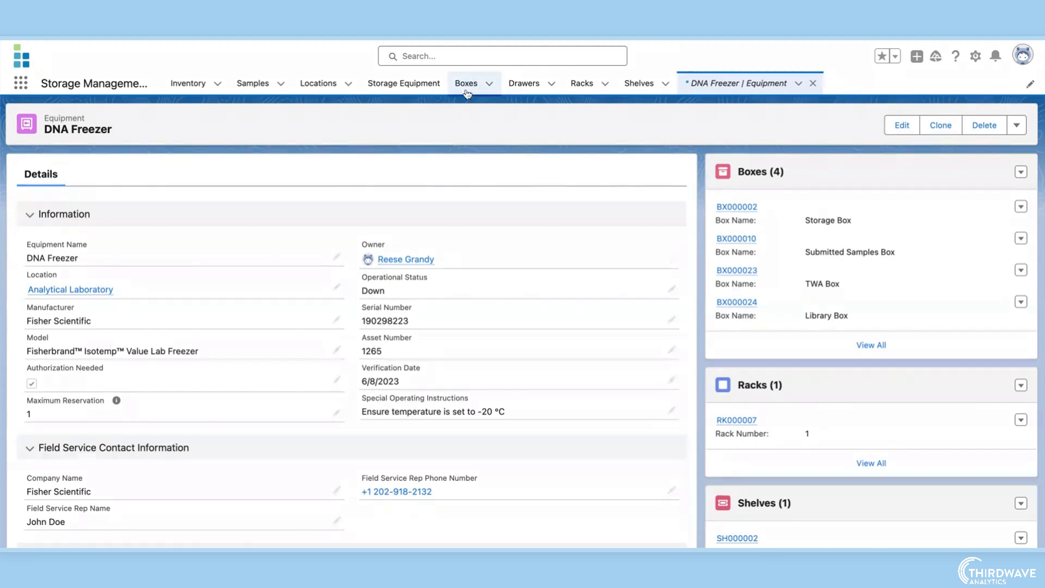
click(736, 238)
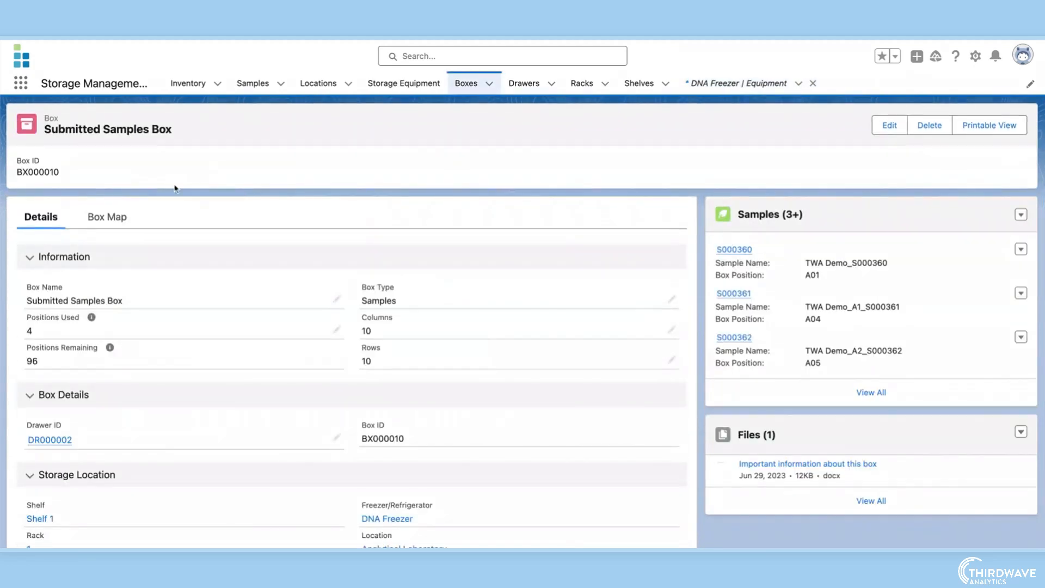
click(105, 216)
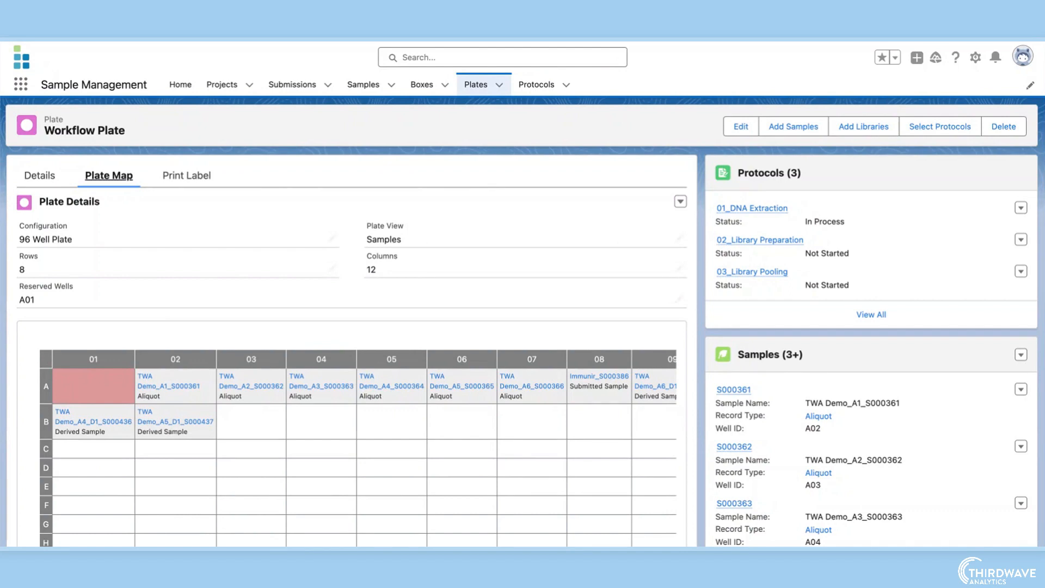
mouse_move(705, 186)
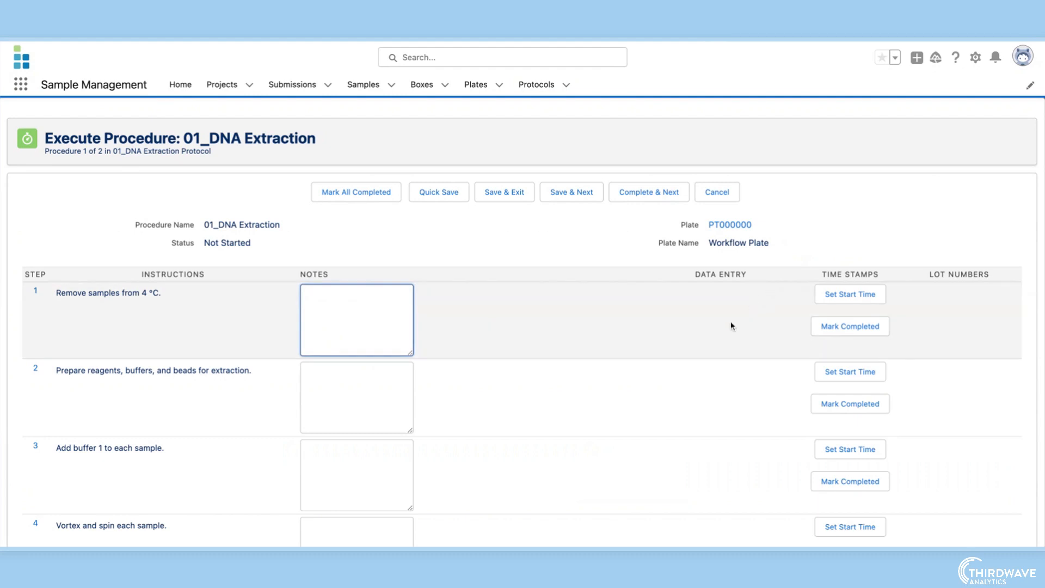
Scroll through the 01_DNA Extraction procedure's list of steps.
scroll(down, 3)
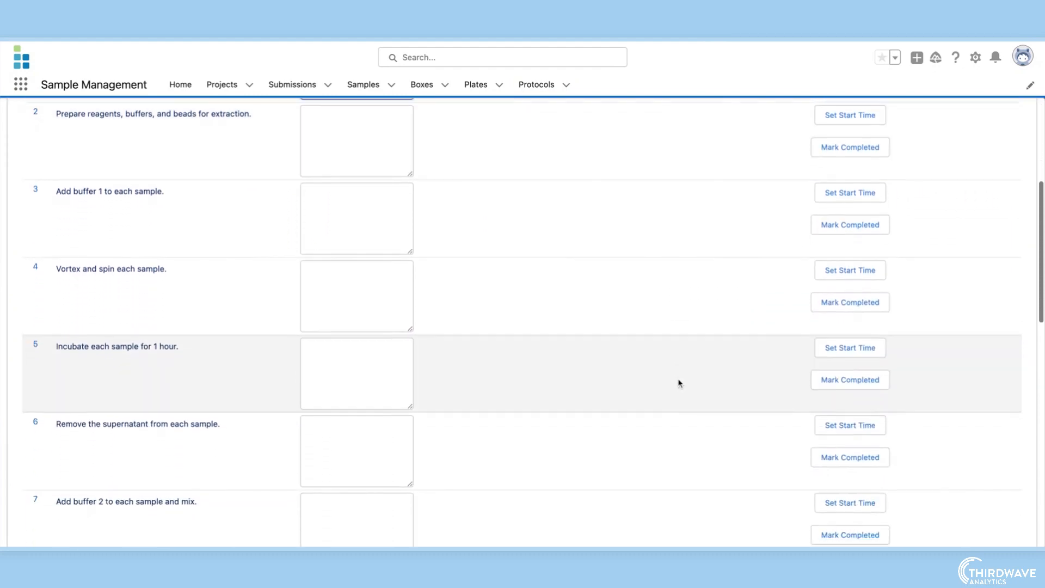
scroll(down, 3)
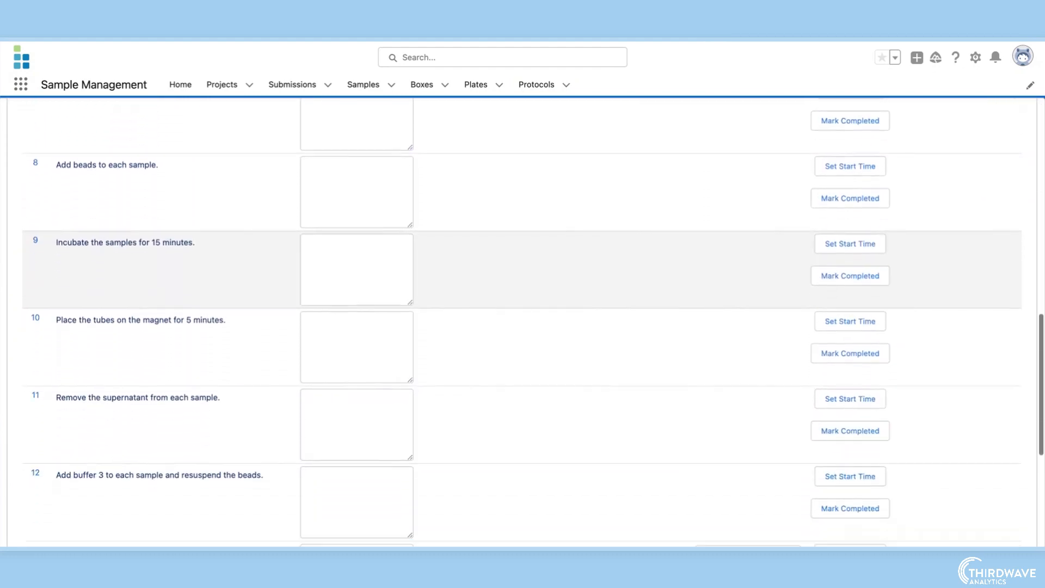
Complete DNA extraction and advance to the five Qubit steps of 02_Extracted DNA Quantitation.
scroll(down, 3)
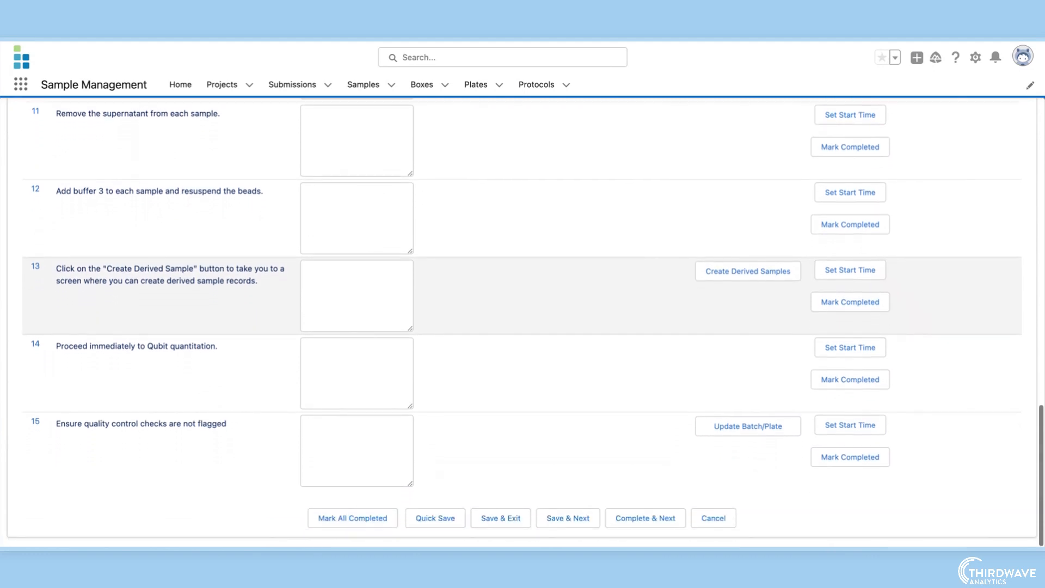
click(500, 517)
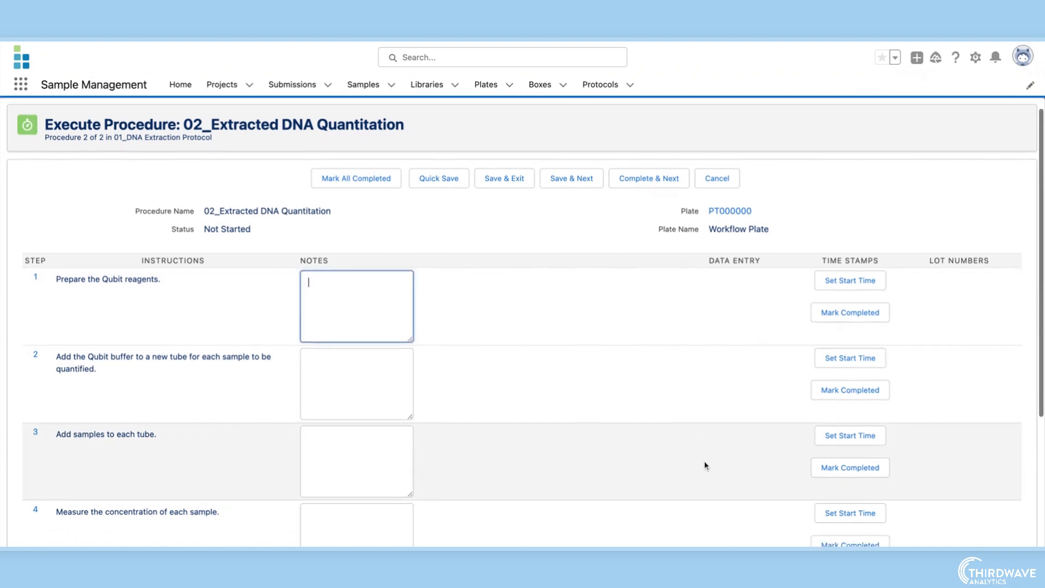
scroll(down, 3)
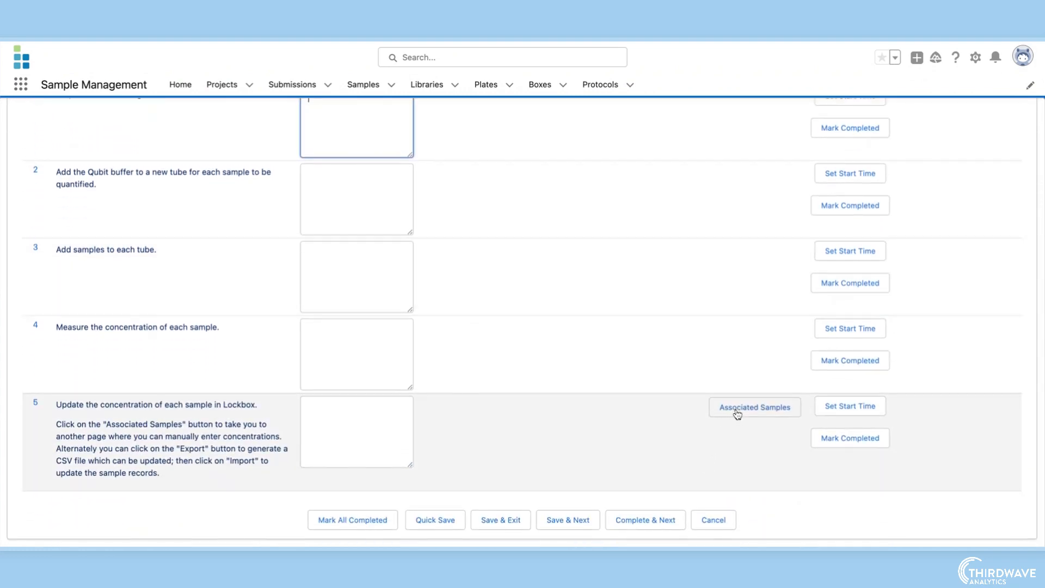
Calculate QC and import 19–20 ng/µL concentrations for five samples from a flat file, then save.
click(753, 407)
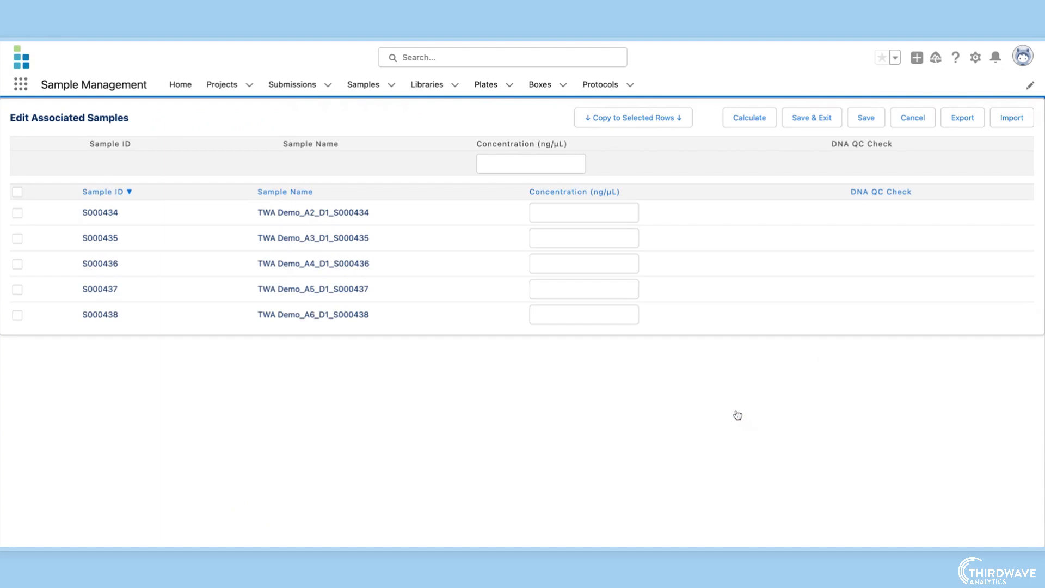
click(748, 118)
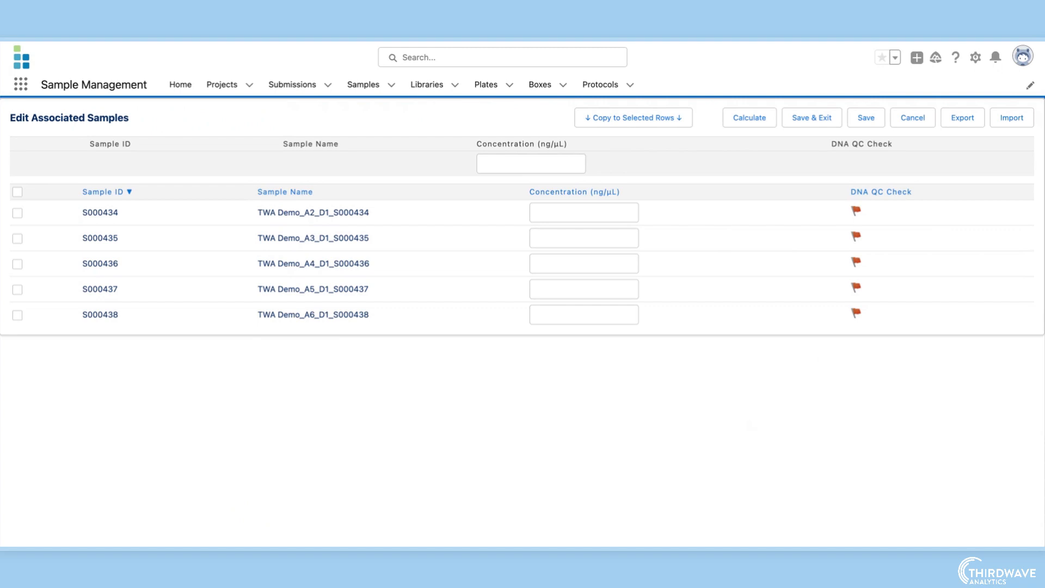
click(1010, 117)
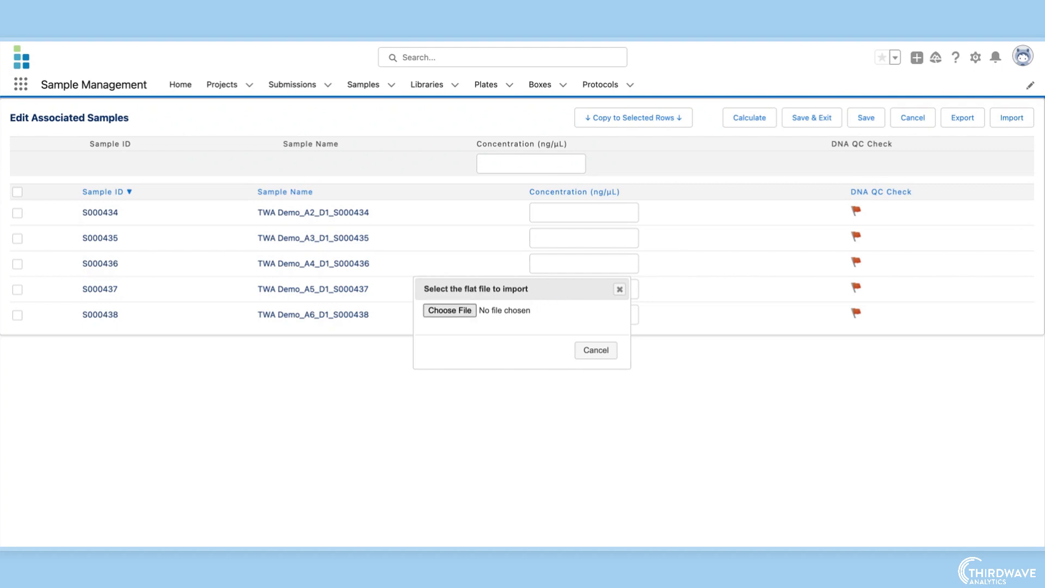
click(449, 310)
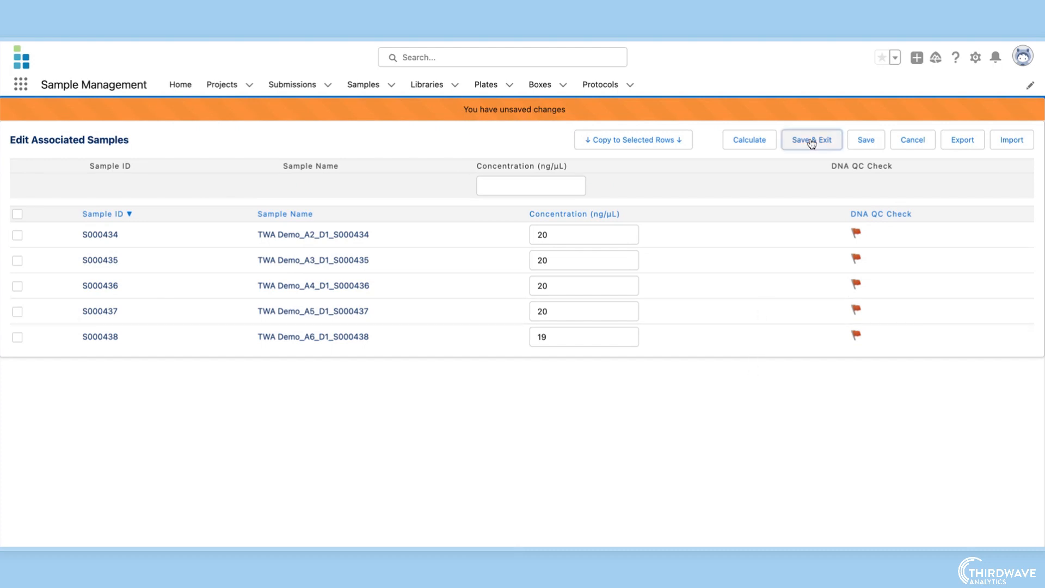
click(811, 139)
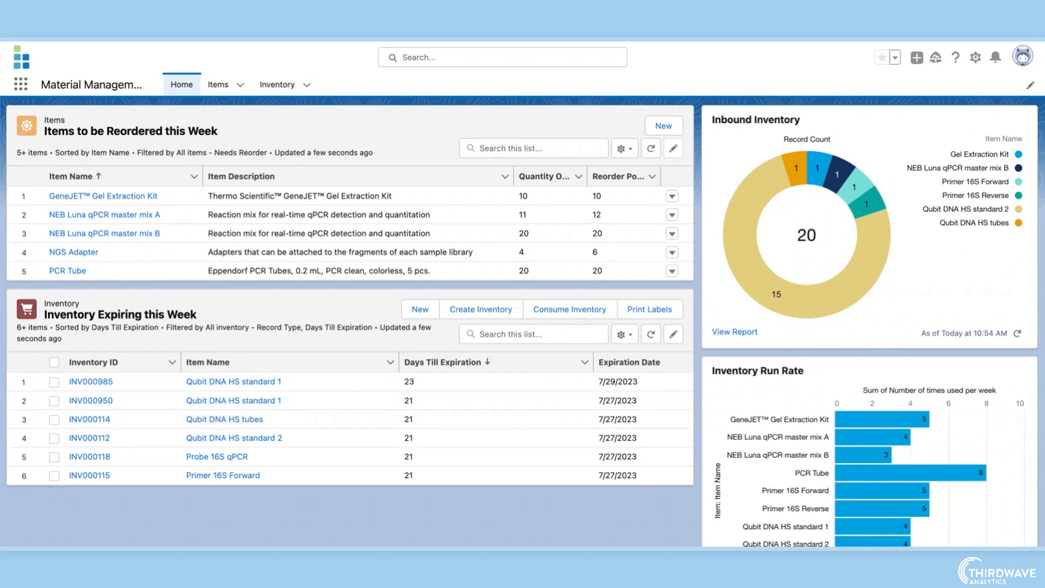
Open inventory item INV000112 and scroll through its storage and usage details.
click(277, 84)
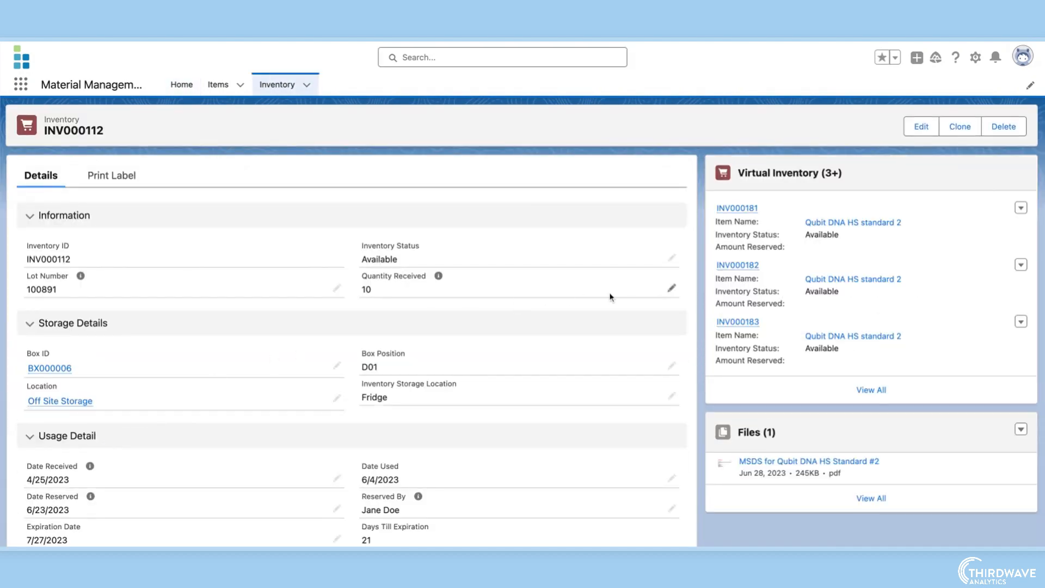
mouse_move(697, 300)
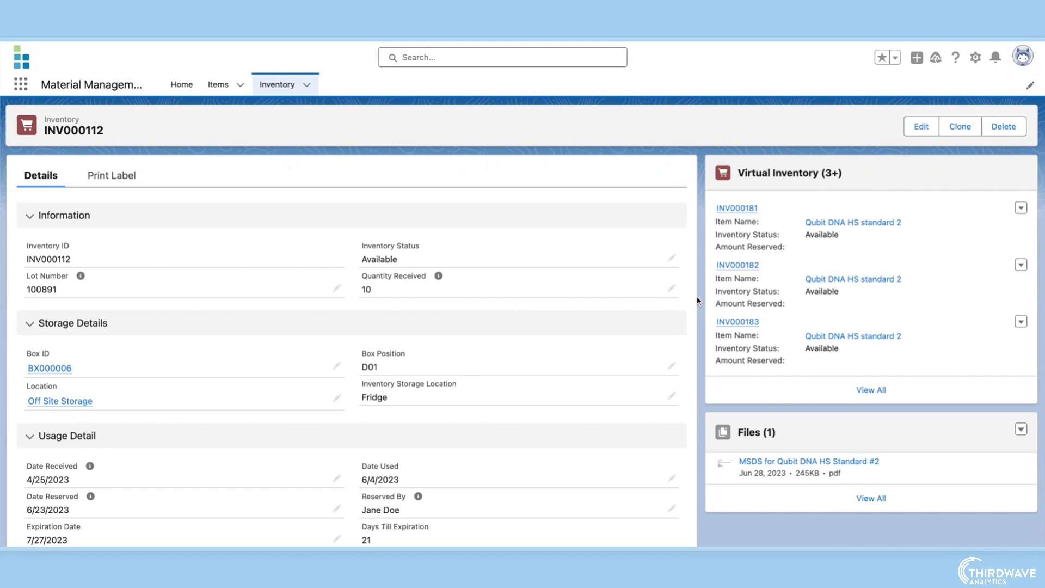
scroll(down, 3)
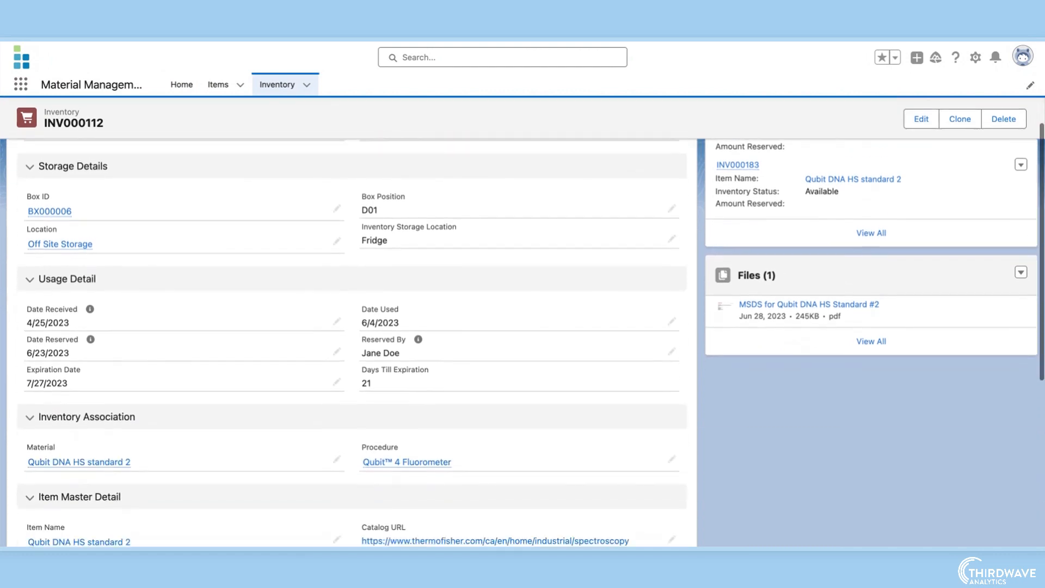
scroll(down, 3)
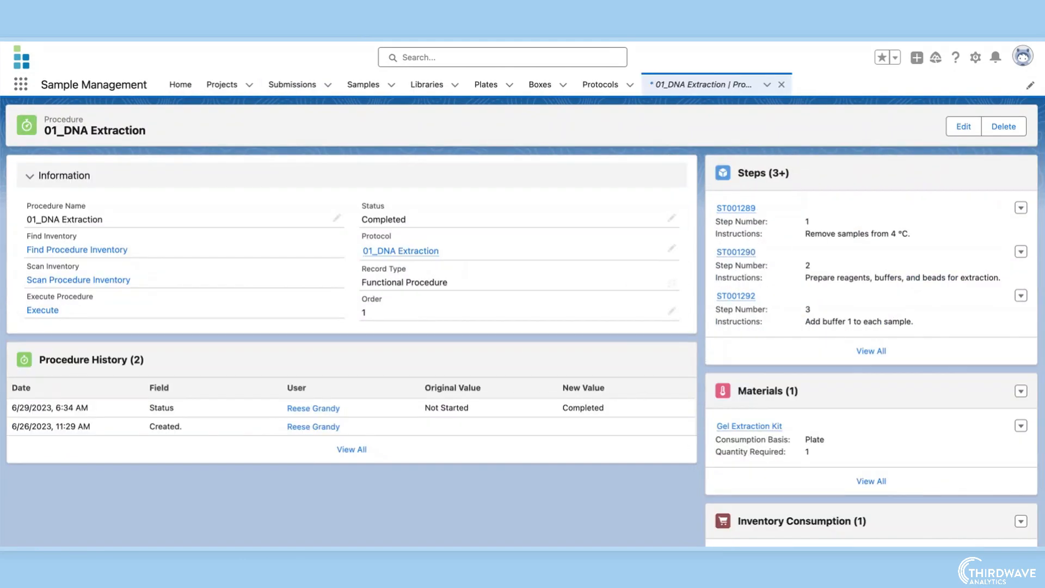
Scroll the Instrument Management reservation calendar for the week of Jul 2–8, 2023.
scroll(down, 3)
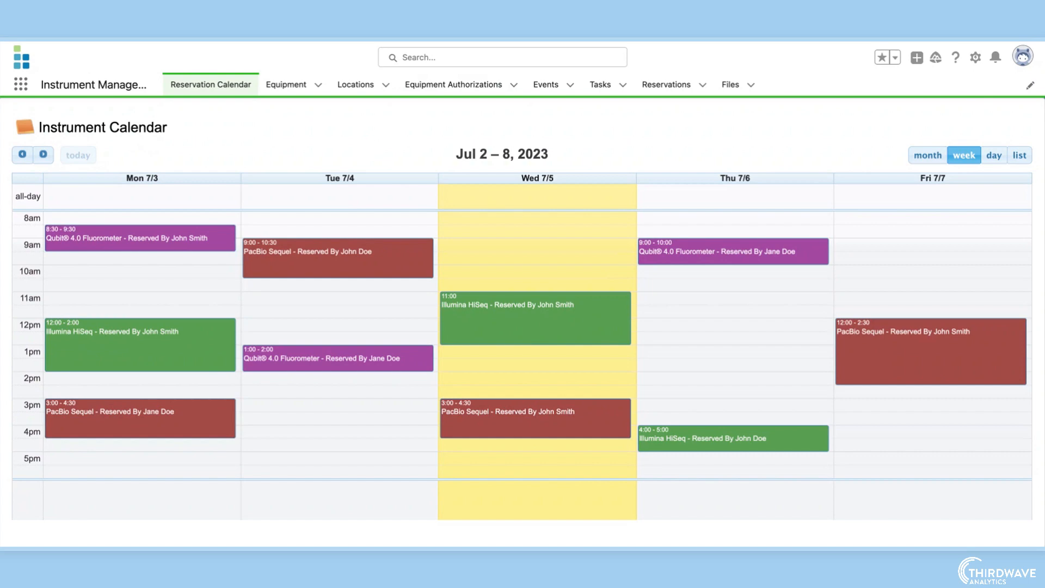
Open the Qubit® 4.0 Fluorometer record from the equipment list and scroll through its details.
click(285, 85)
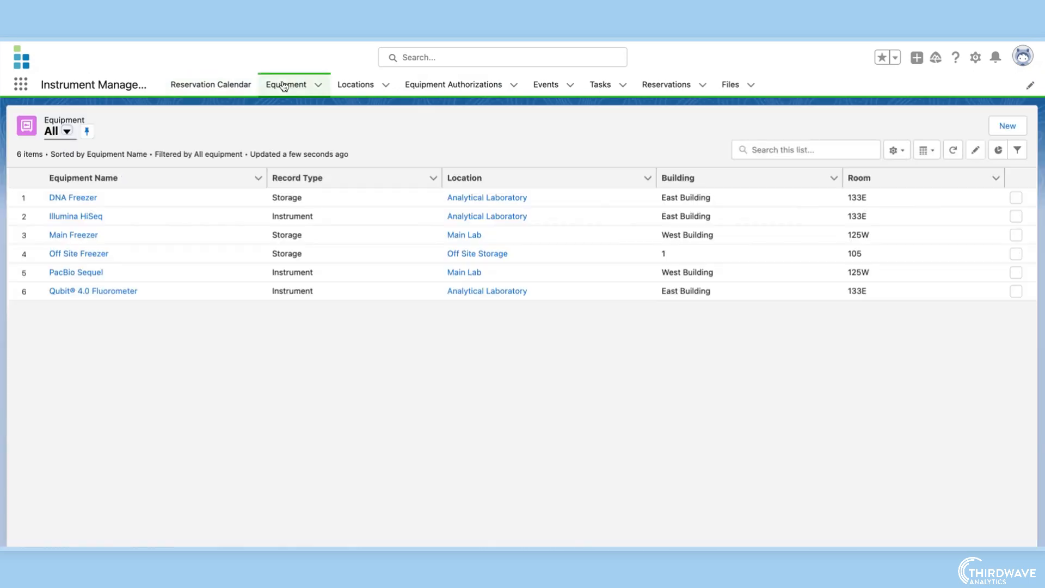
click(92, 291)
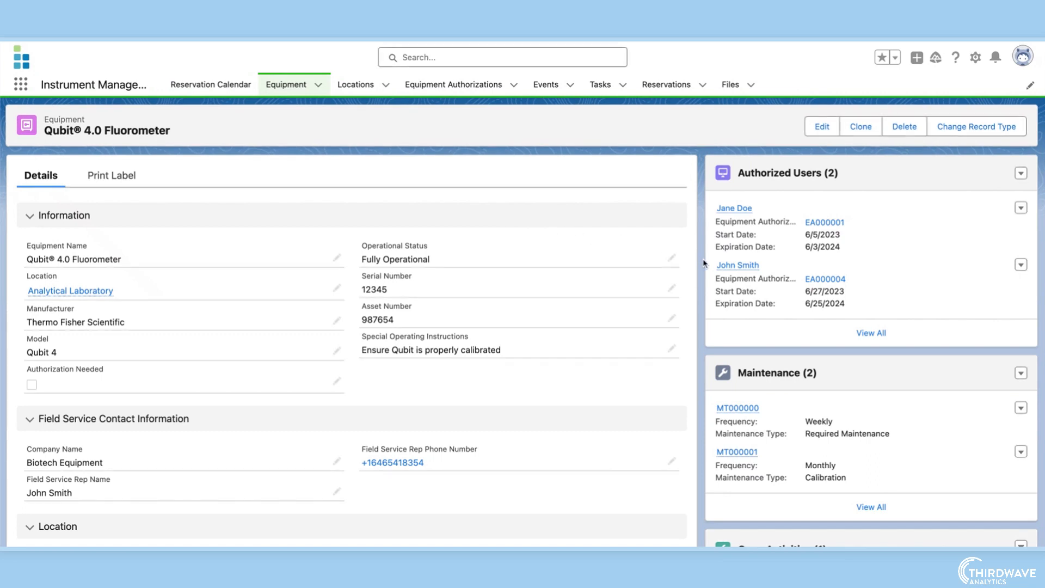
scroll(down, 3)
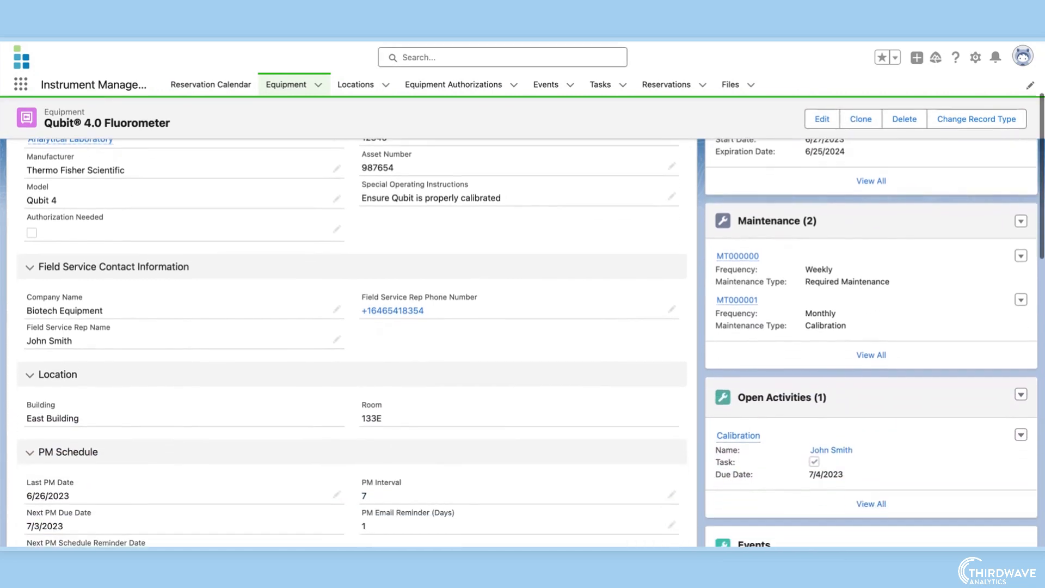
scroll(down, 3)
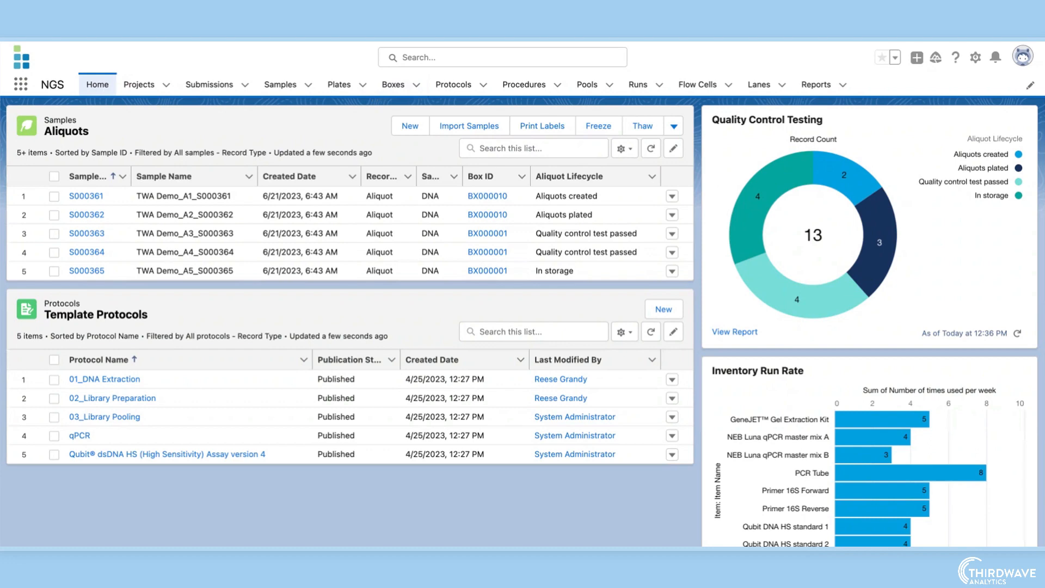
mouse_move(326, 148)
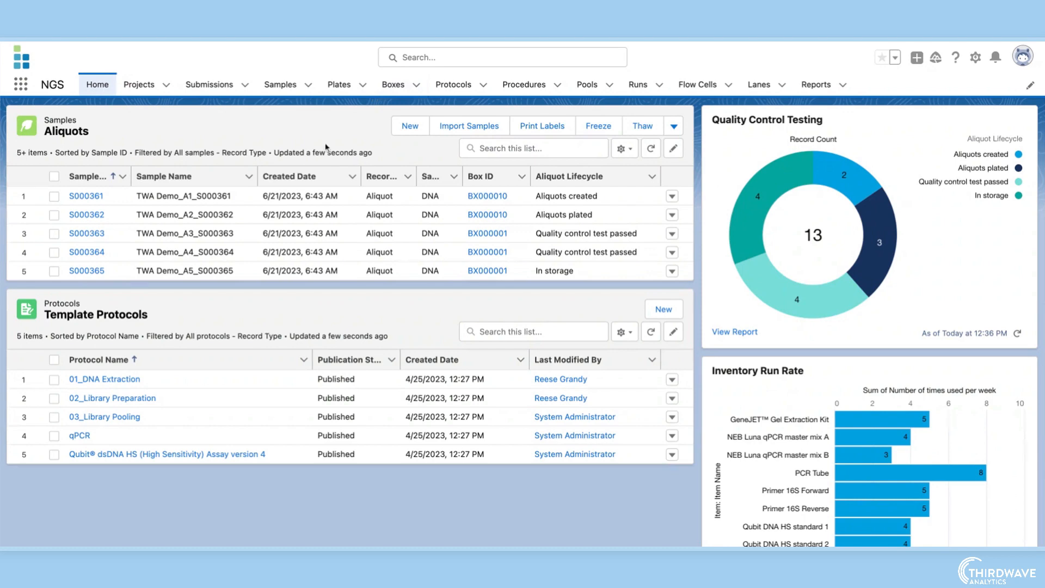
Open the 01_DNA Extraction protocol from the template protocols list.
click(452, 84)
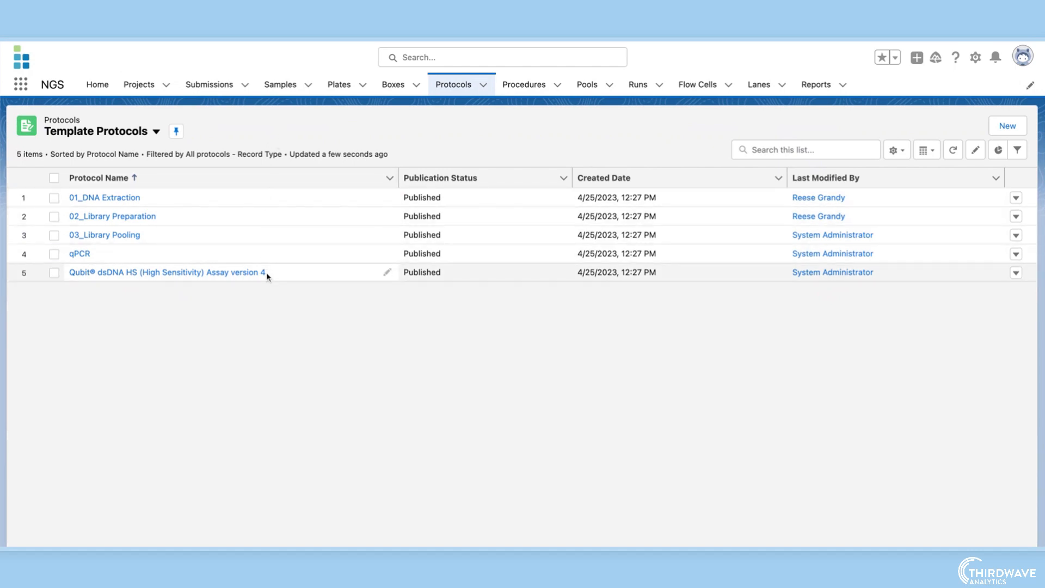
click(104, 197)
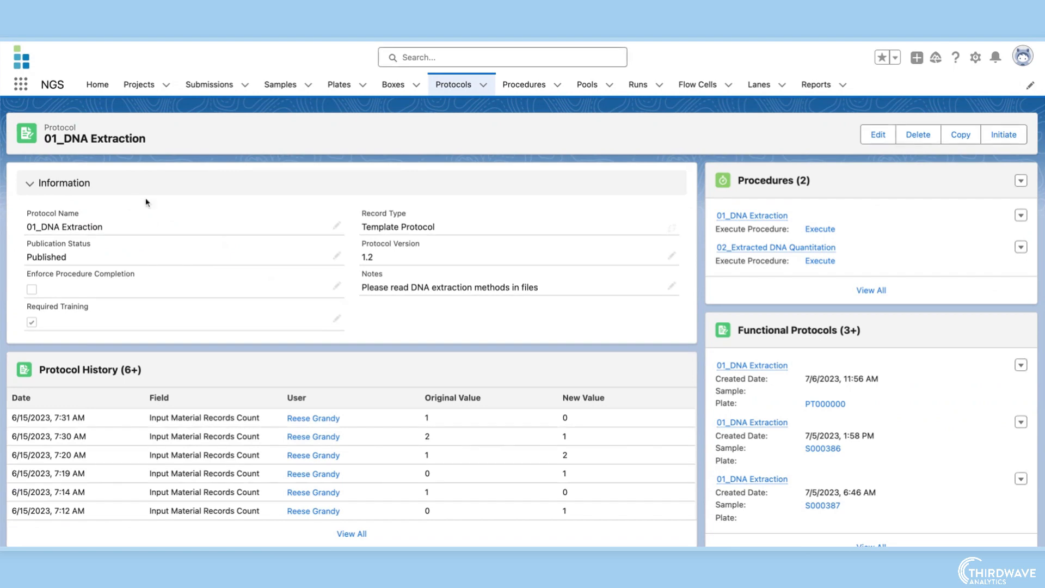
click(752, 216)
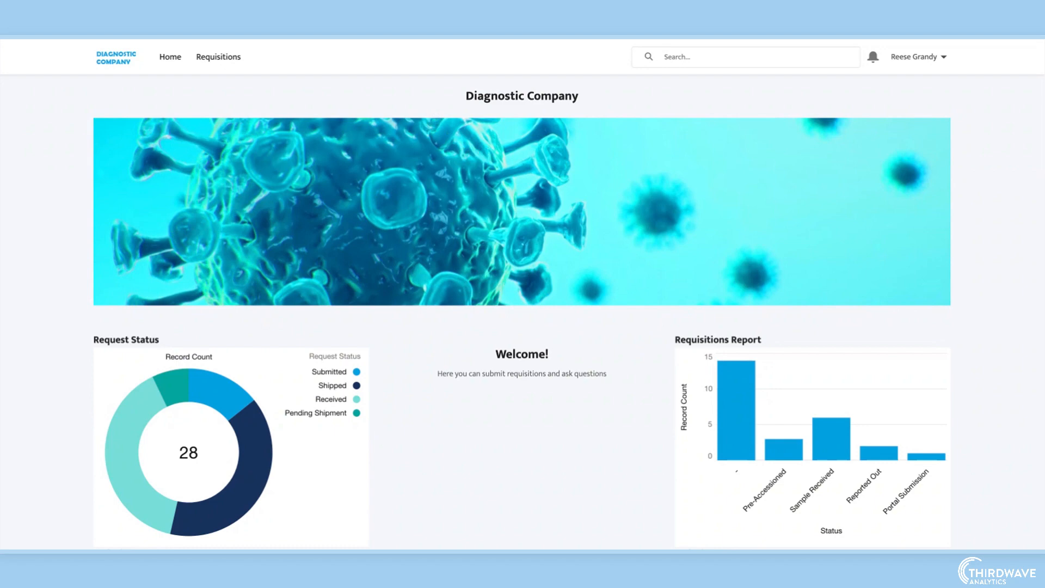
Open the Care Corp Hospital requisitions list and scroll the new PreTRM requisition form.
click(218, 56)
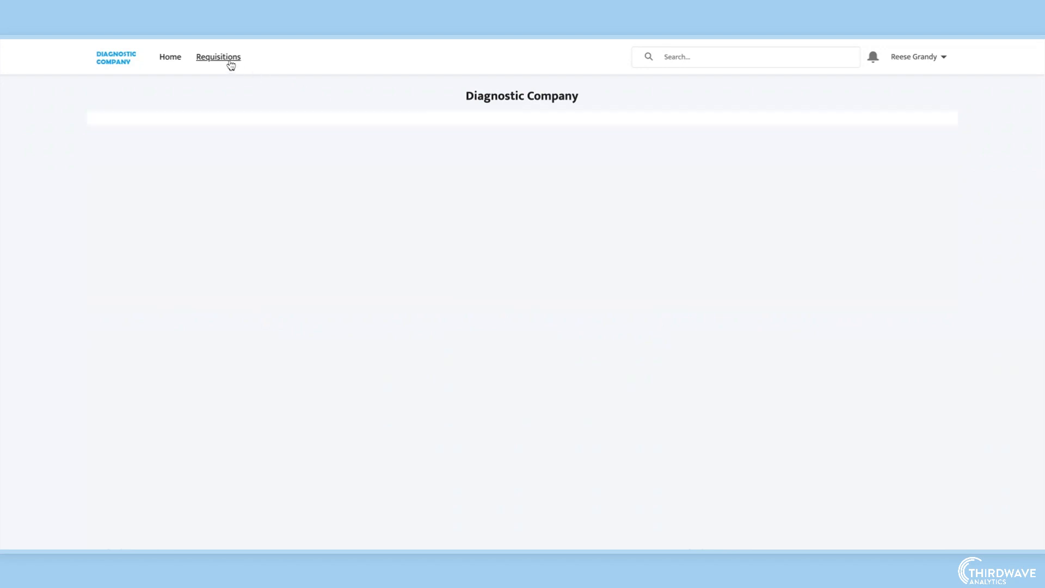
click(218, 56)
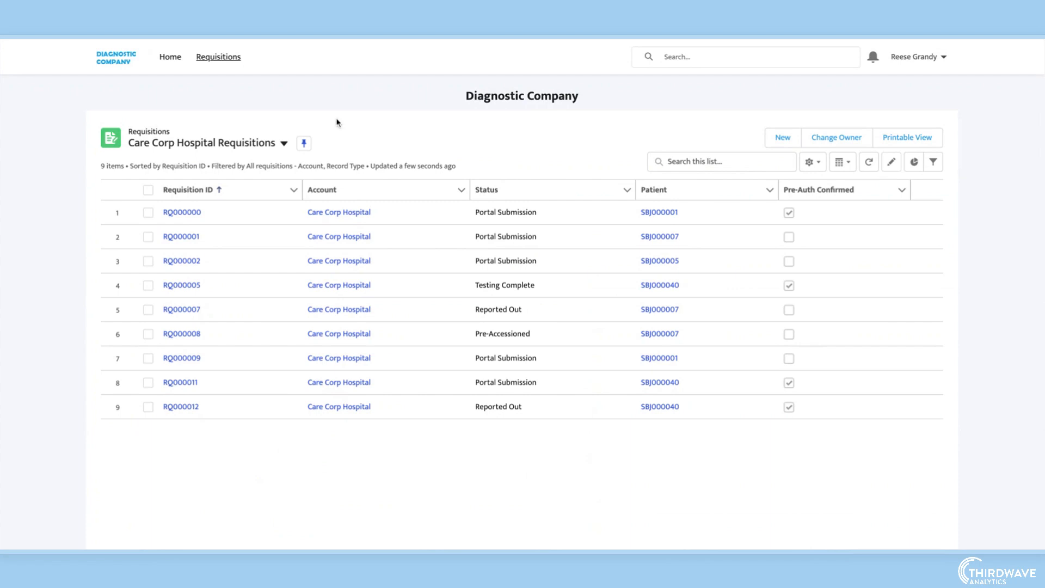
click(781, 137)
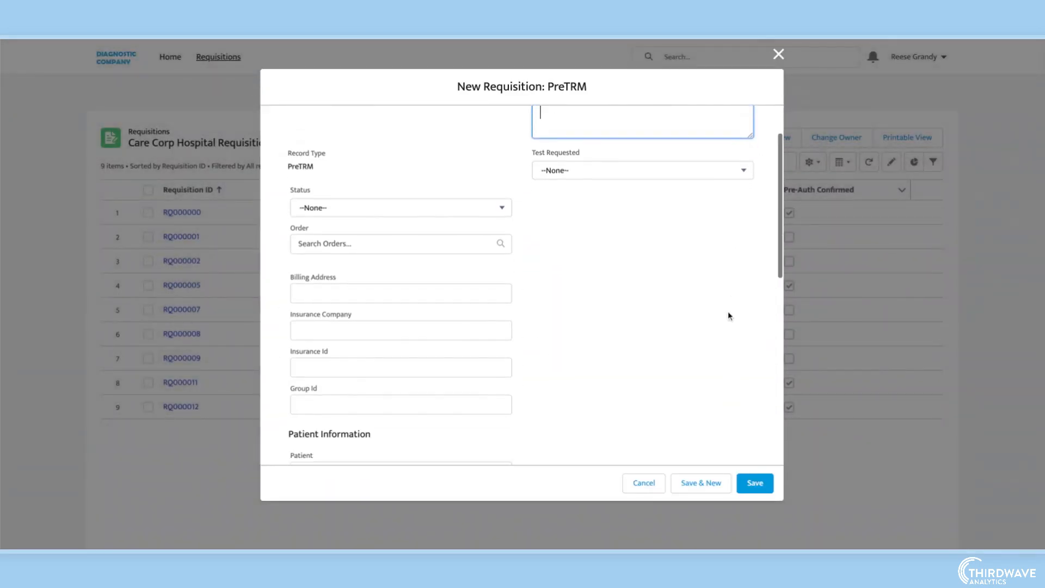
scroll(down, 3)
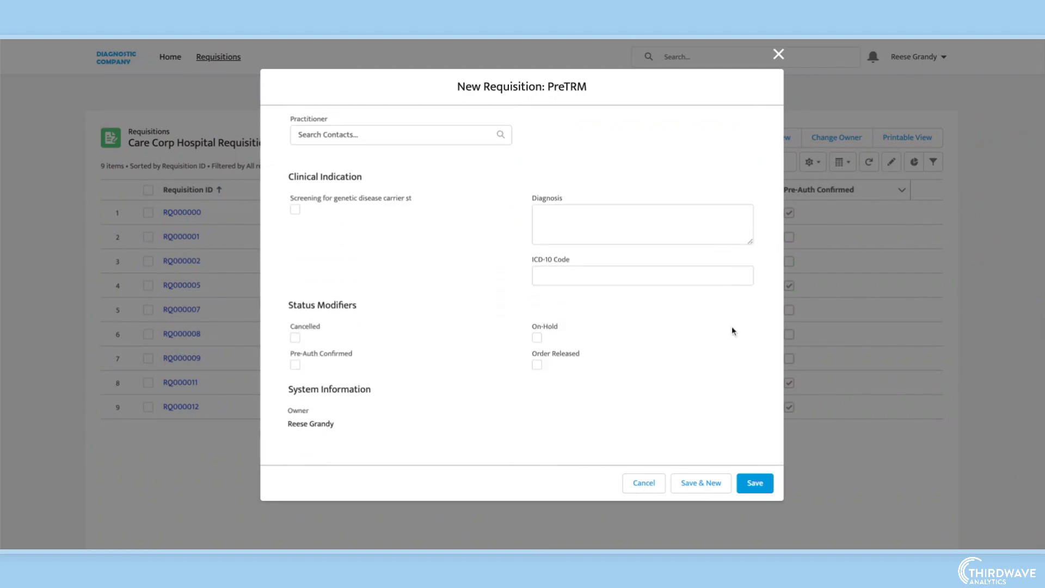